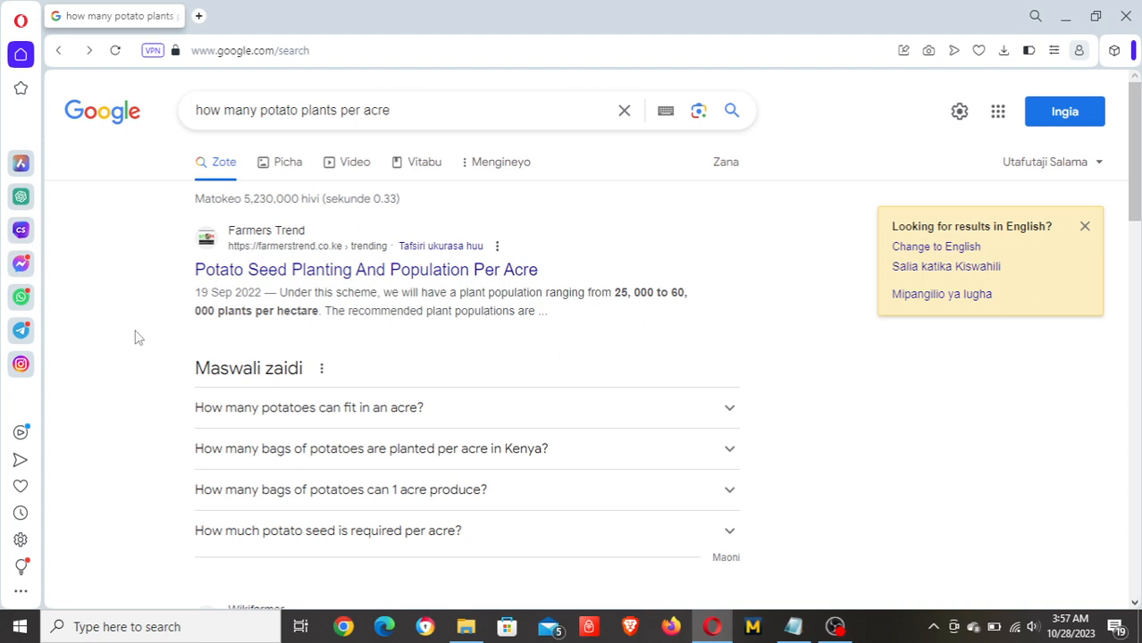
Review the 'how many potato plants per acre' query and scan further down its results.
left_click(224, 111)
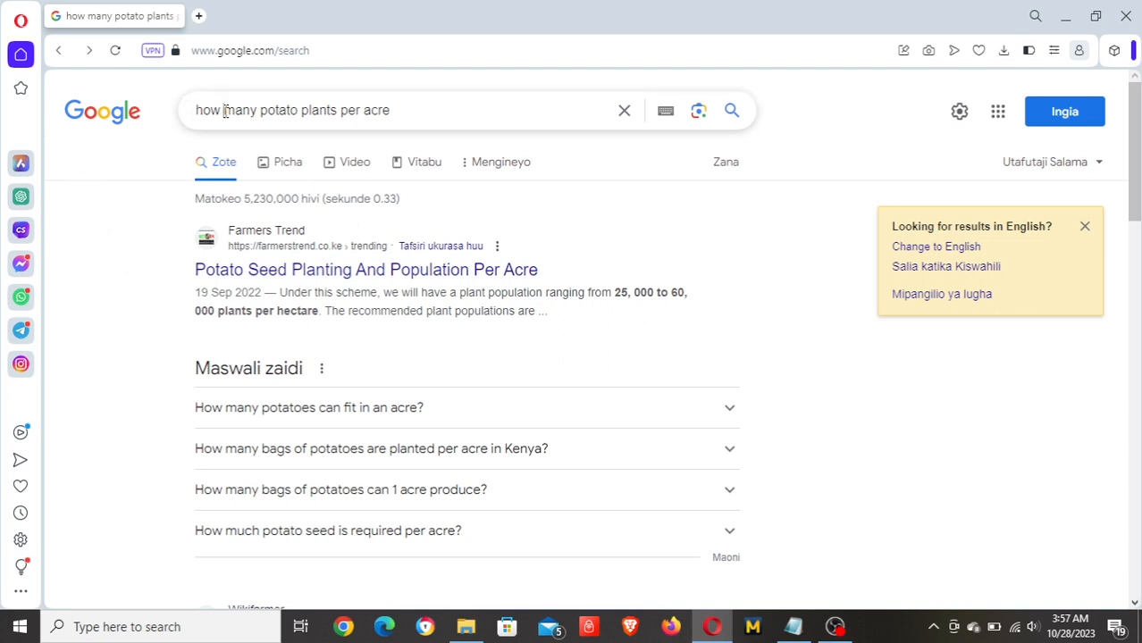
left_click(292, 111)
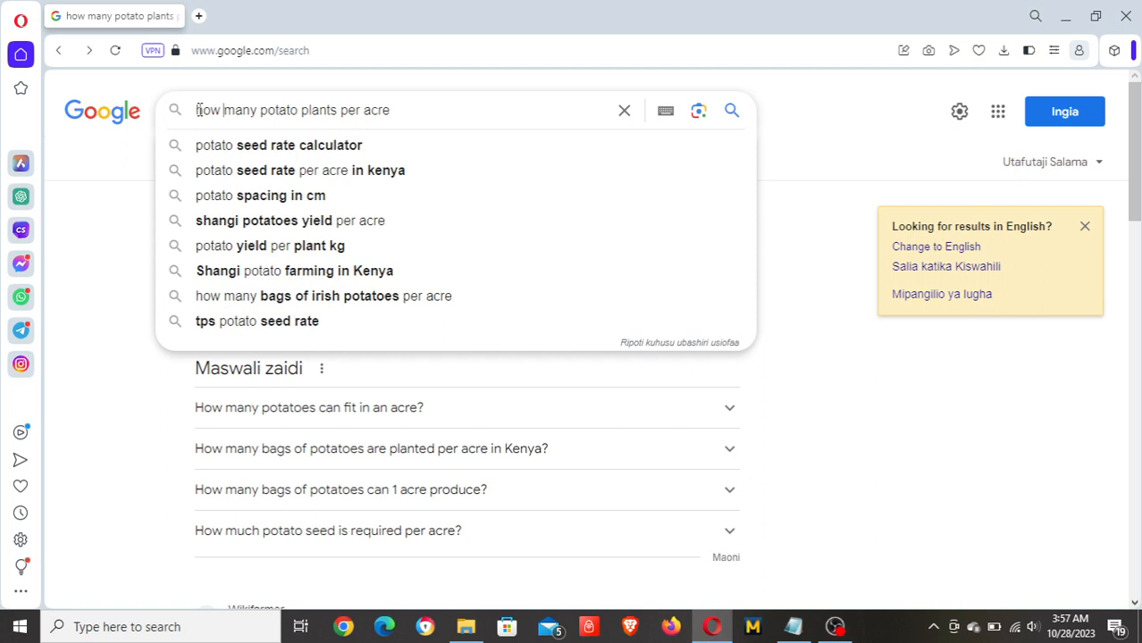
triple_click(292, 111)
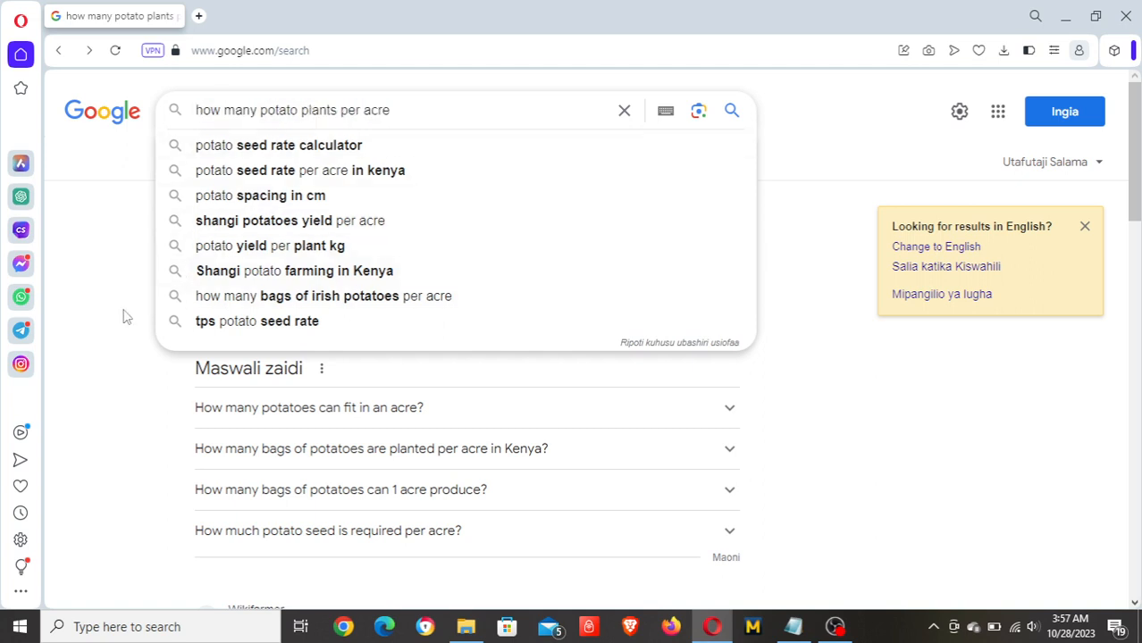
left_click(731, 111)
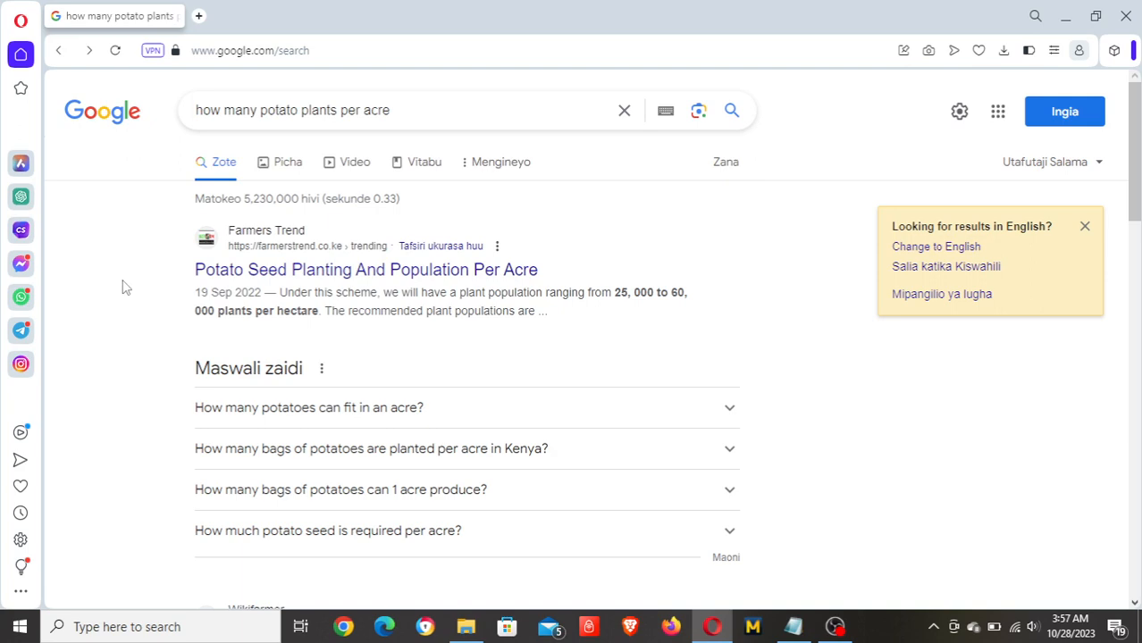
scroll("down", 3)
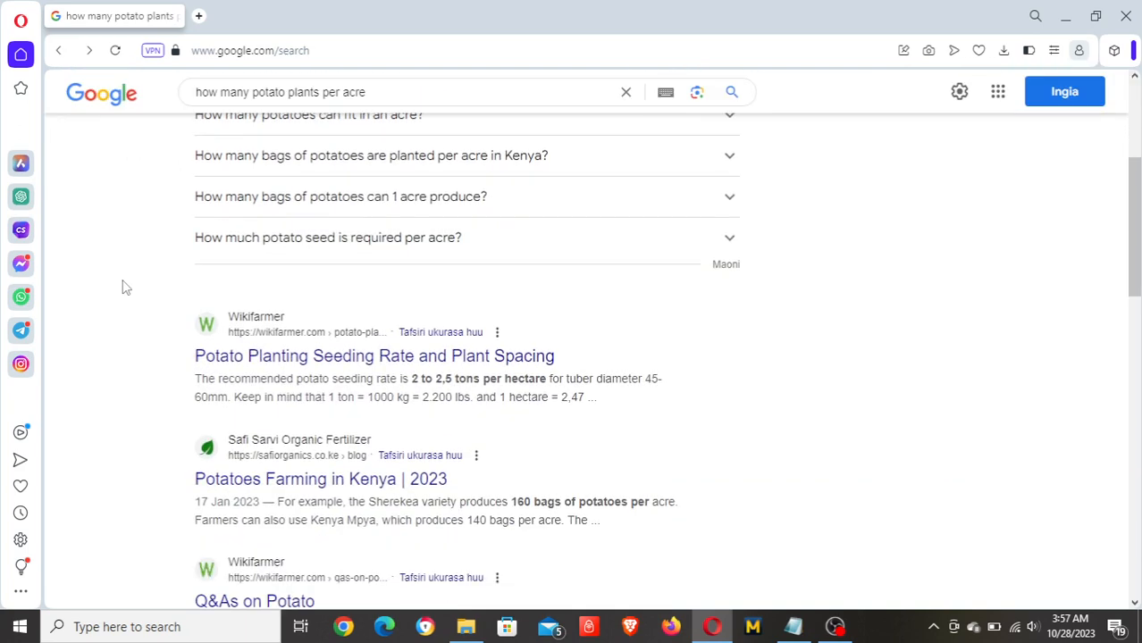
scroll("down", 3)
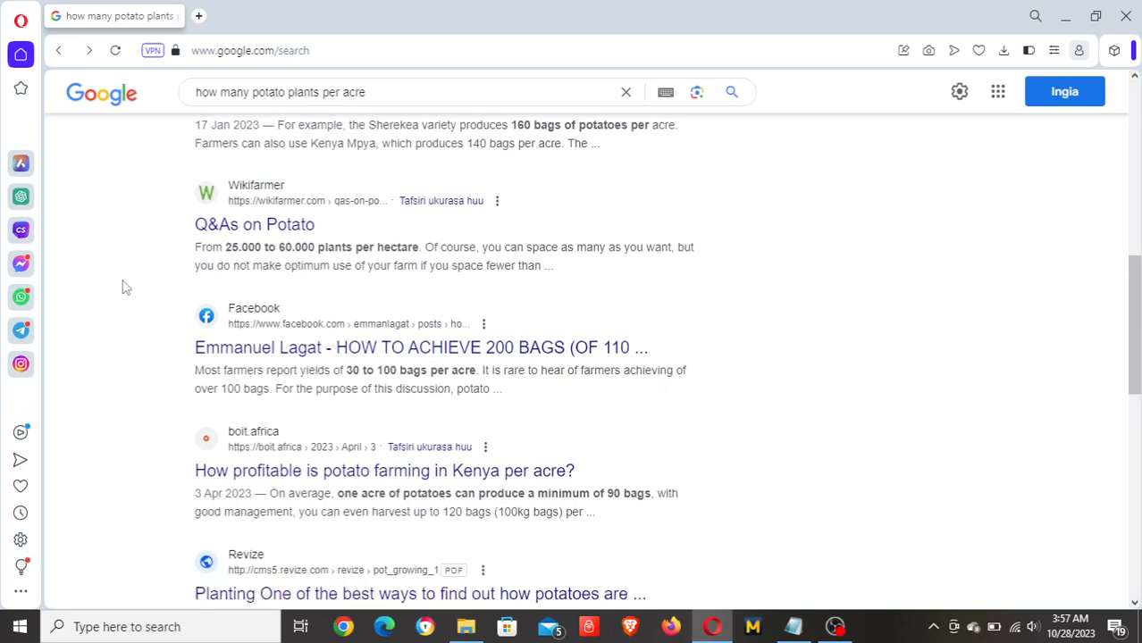
scroll("down", 3)
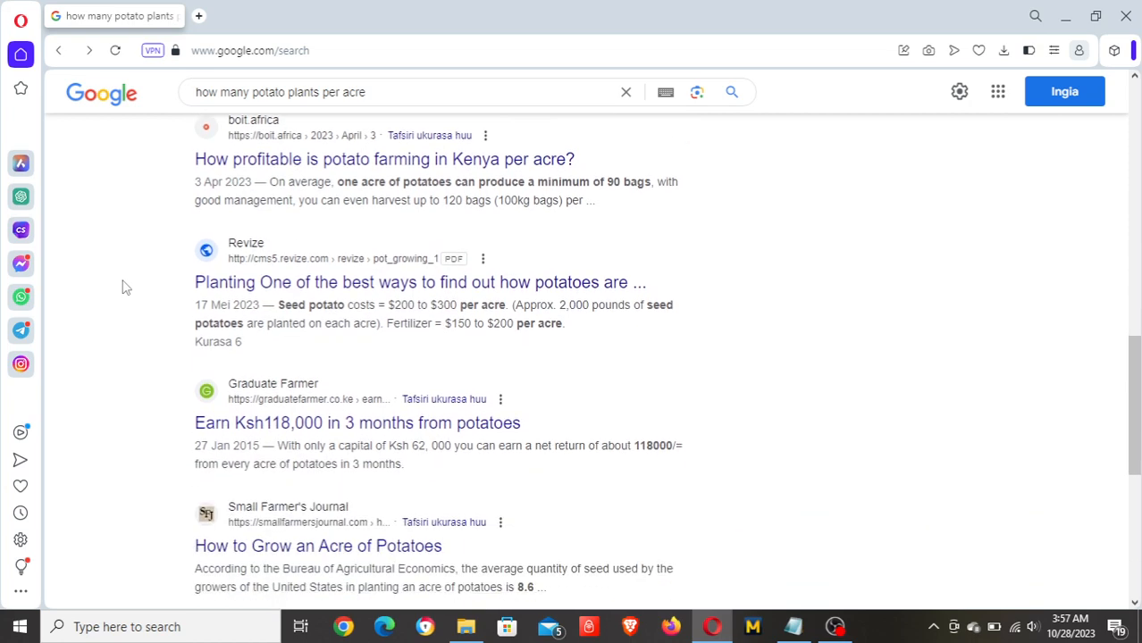
scroll("down", 3)
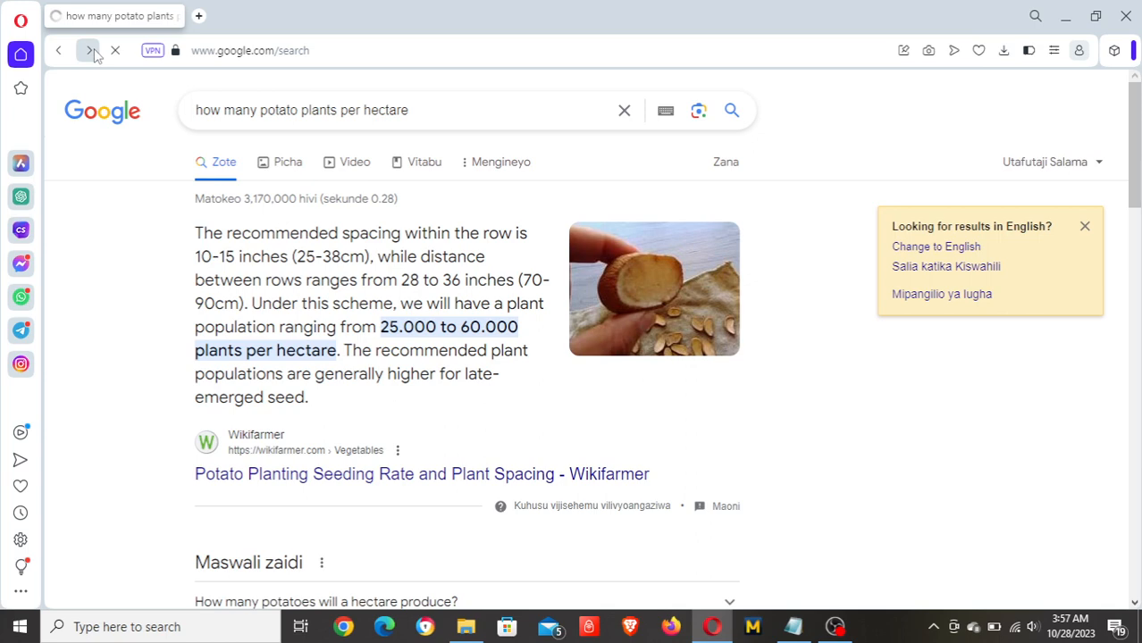
Move to the 'how many potato plants per hectare' results and scan down the listings.
left_click(89, 50)
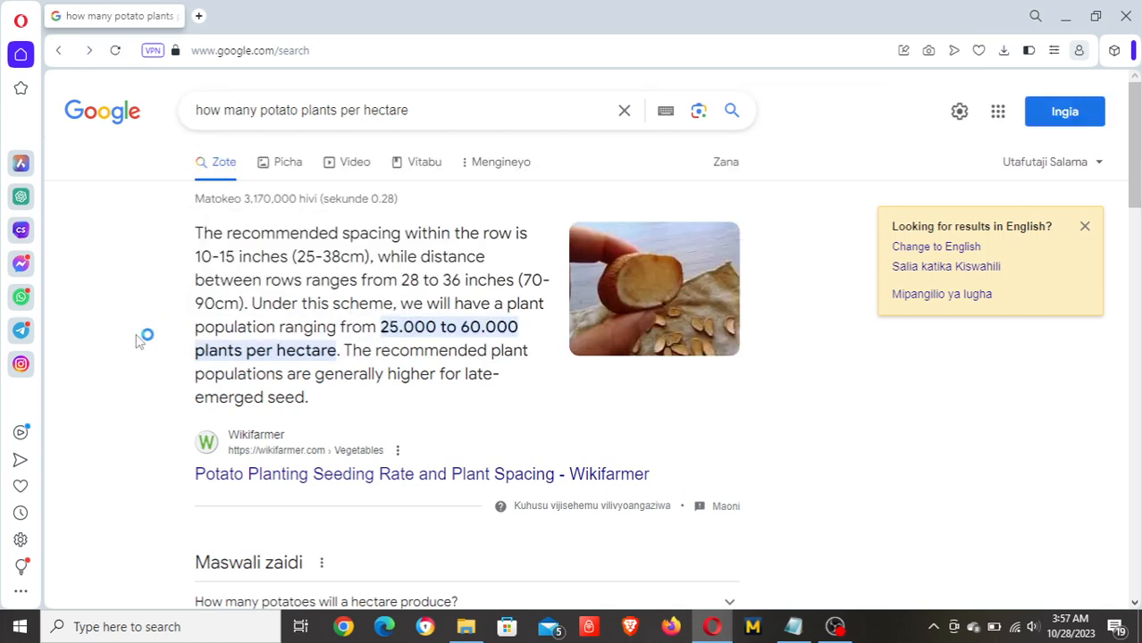
scroll("down", 3)
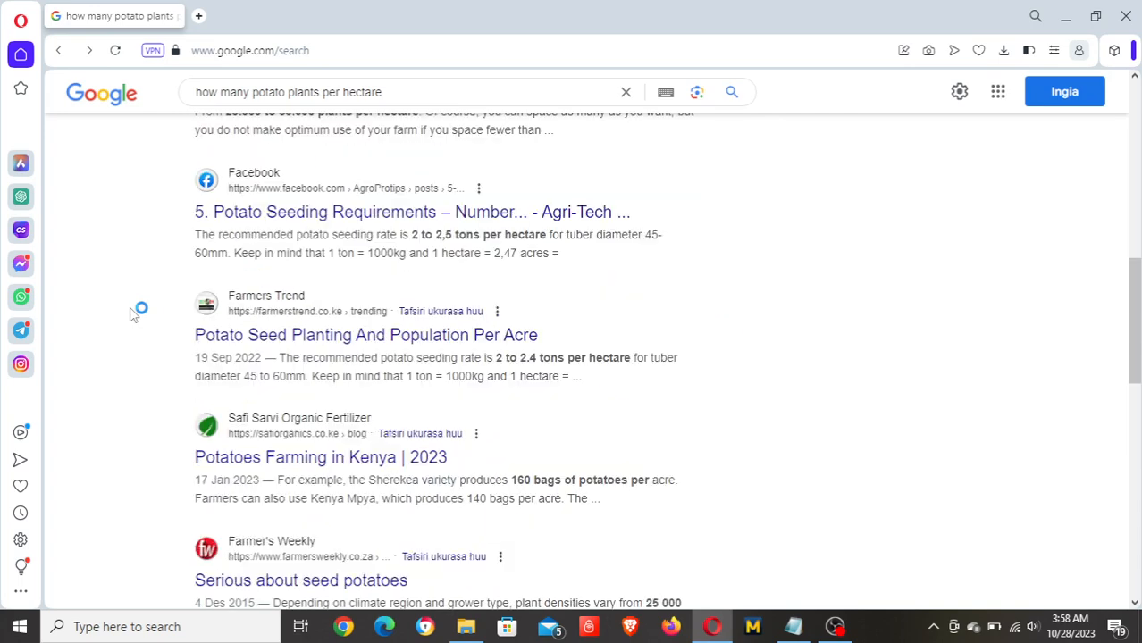
scroll("down", 3)
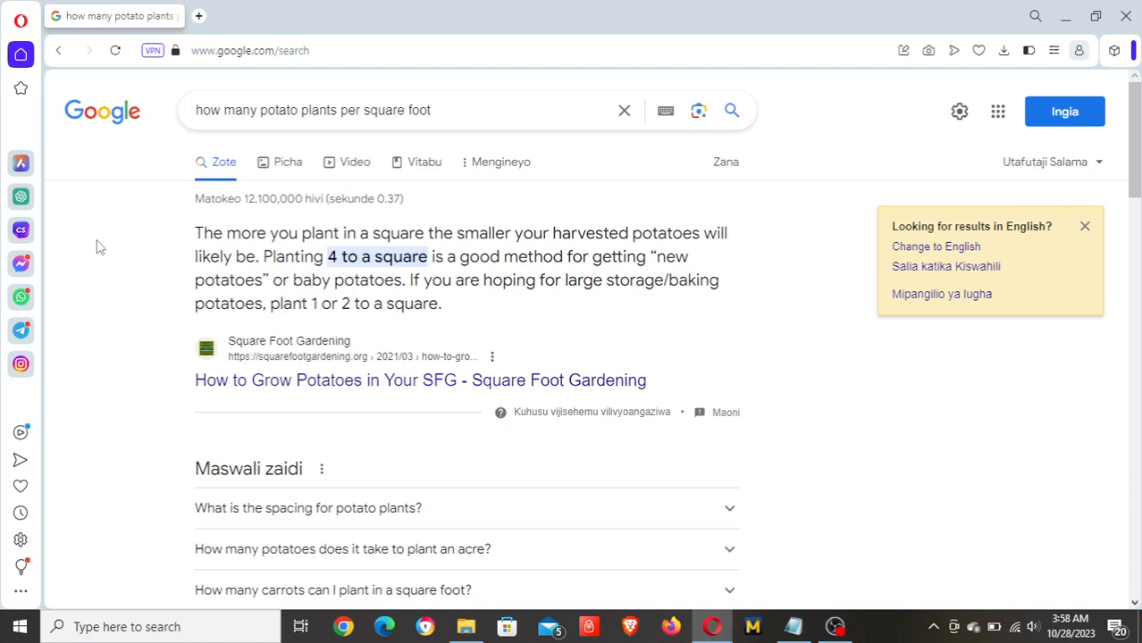
Scan the per-square-foot results down to the one-potato-per-square-foot sources and related searches.
scroll("down", 3)
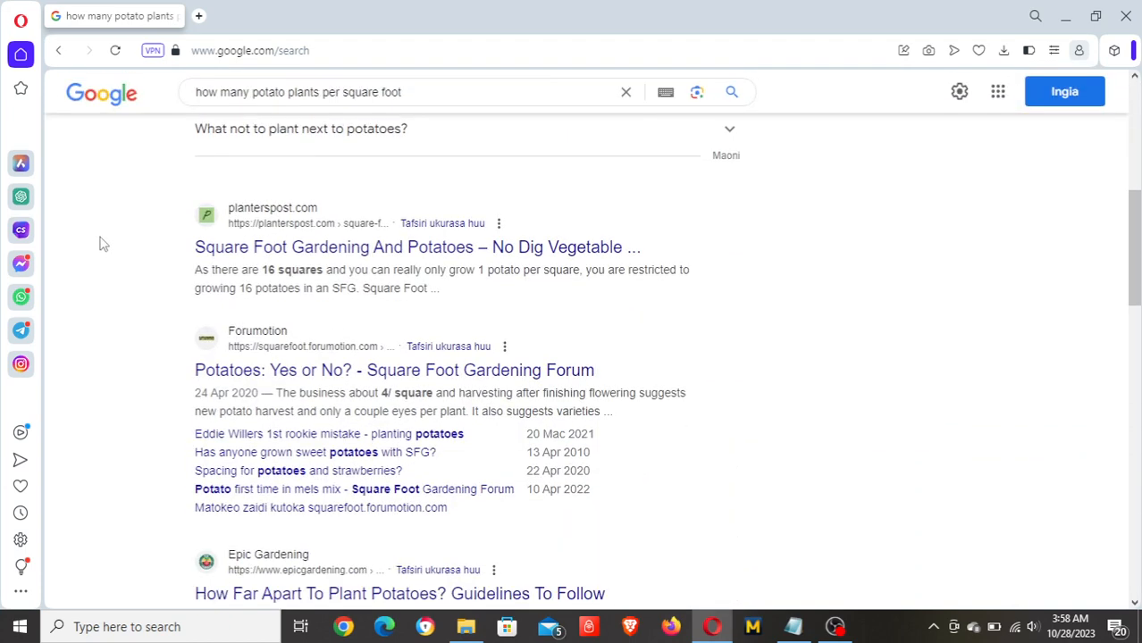
scroll("down", 3)
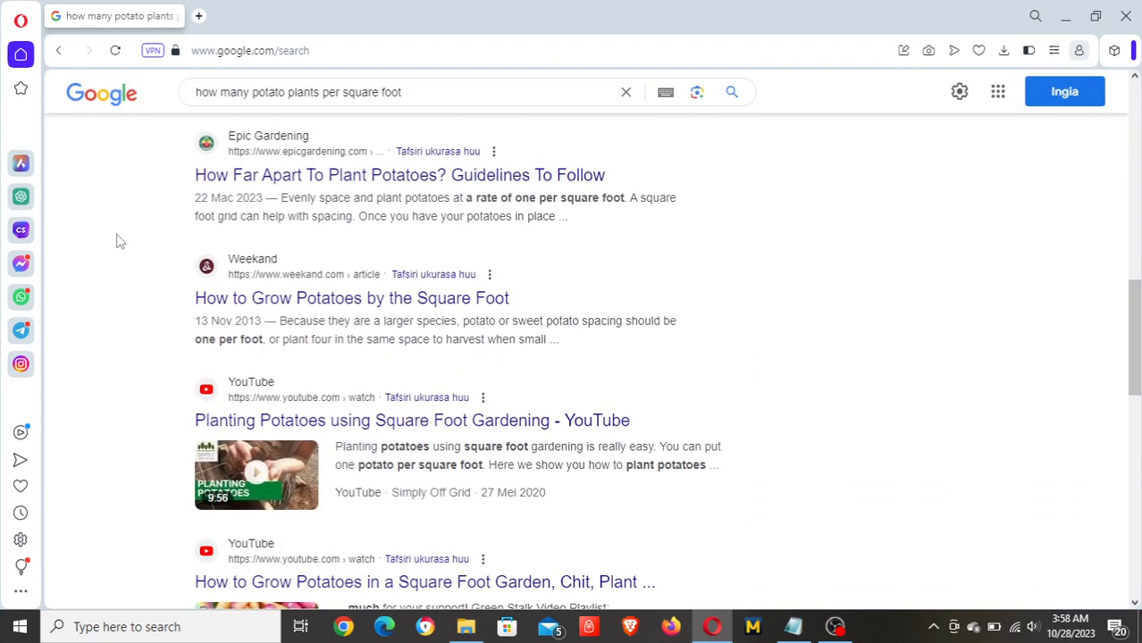
scroll("down", 3)
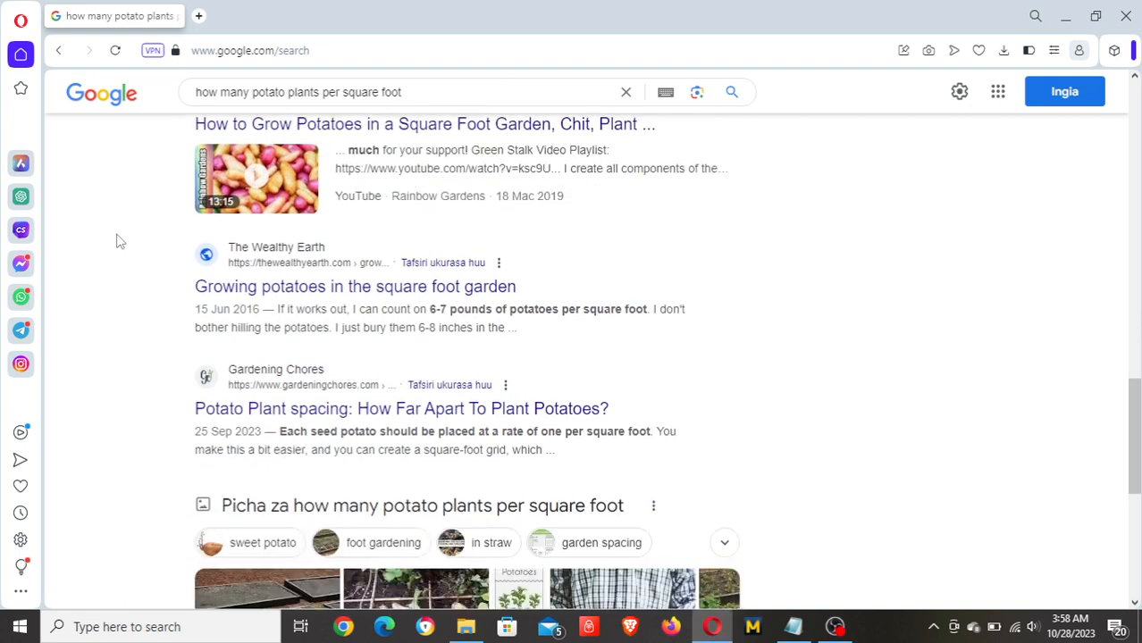
scroll("down", 3)
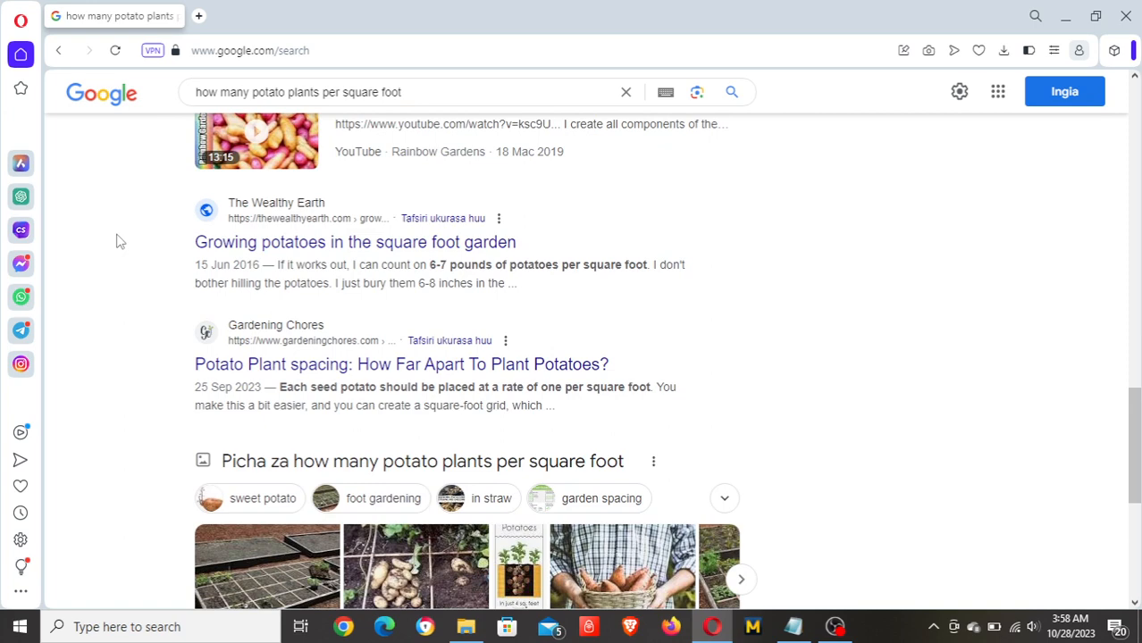
scroll("down", 3)
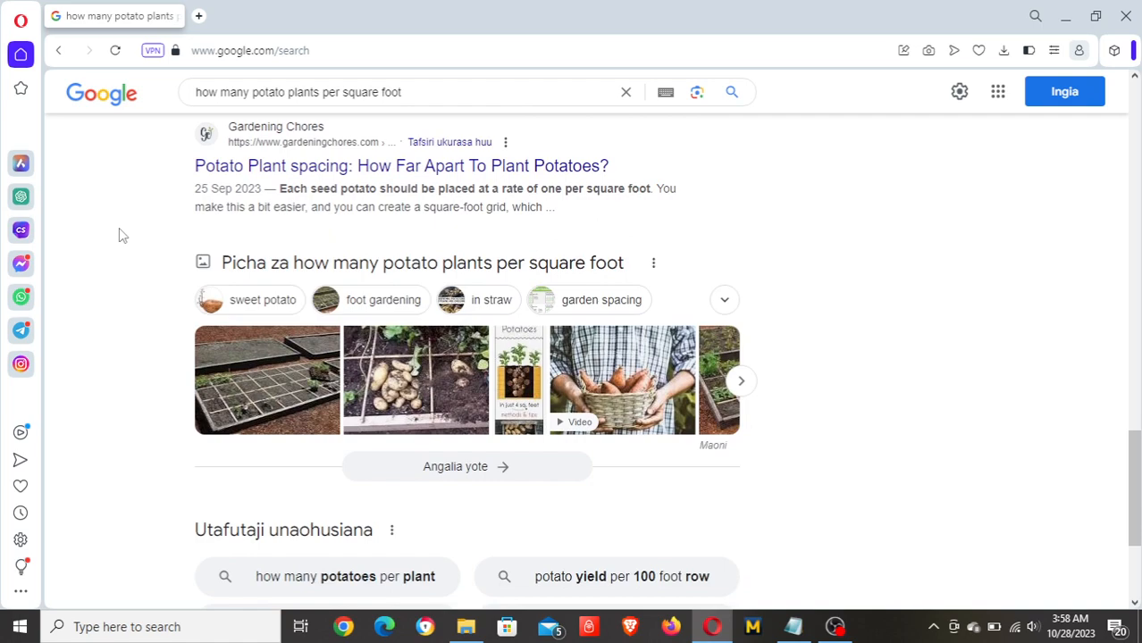
scroll("down", 3)
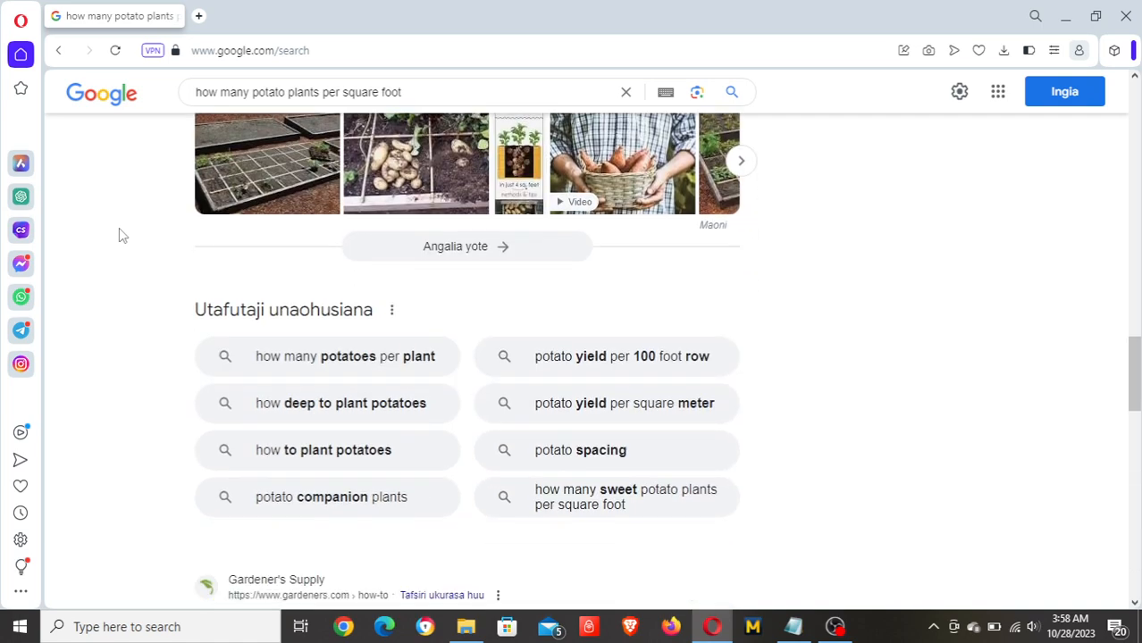
scroll("down", 3)
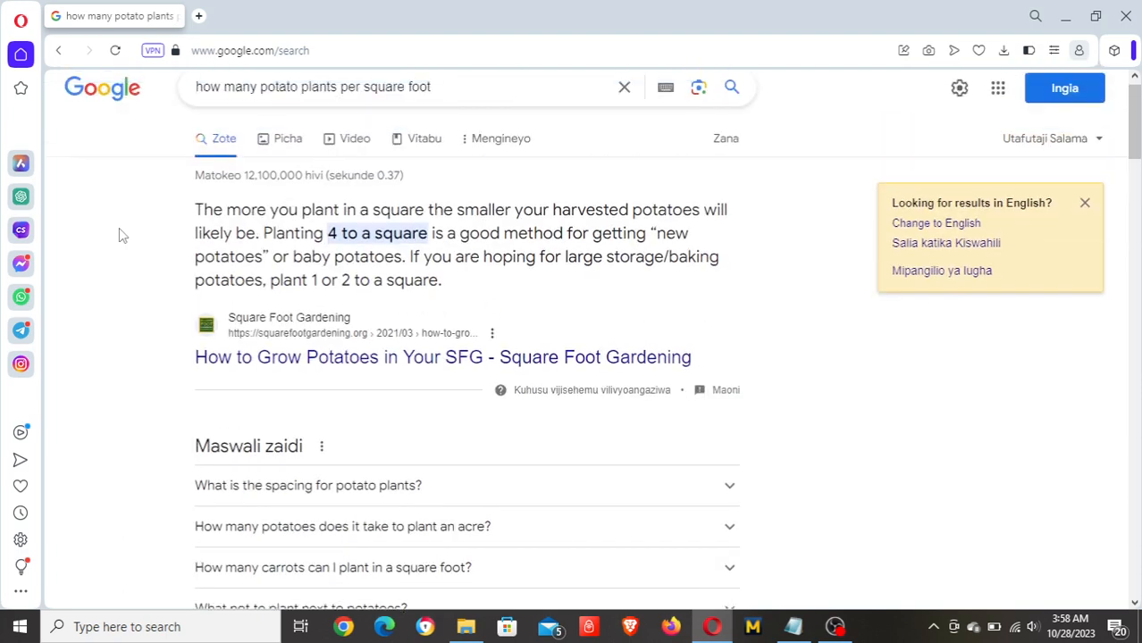
scroll("down", 3)
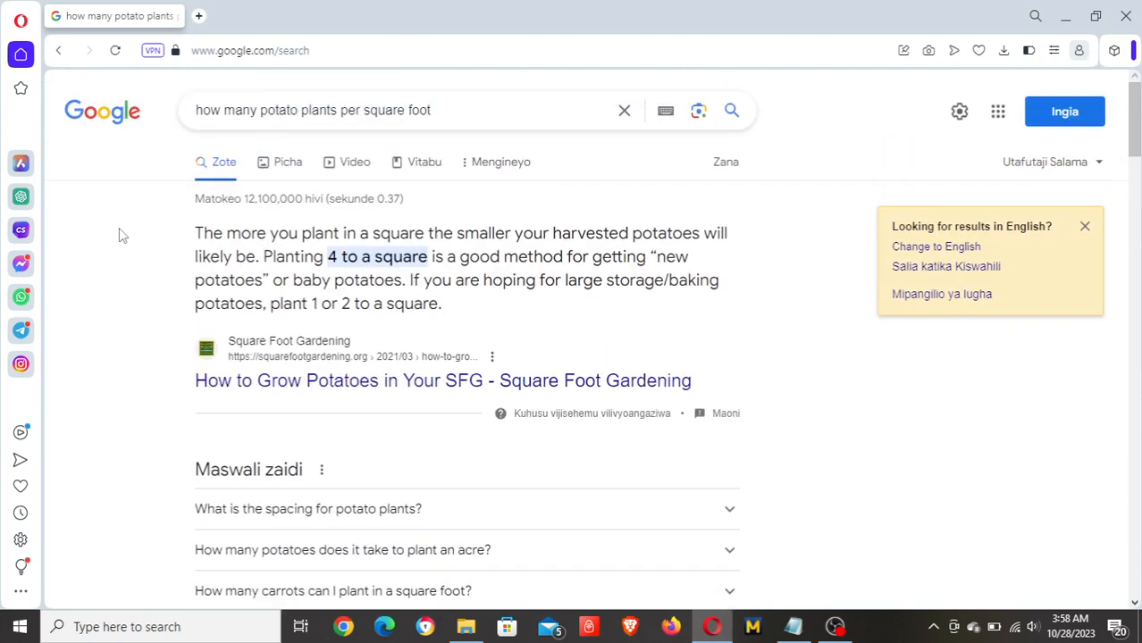